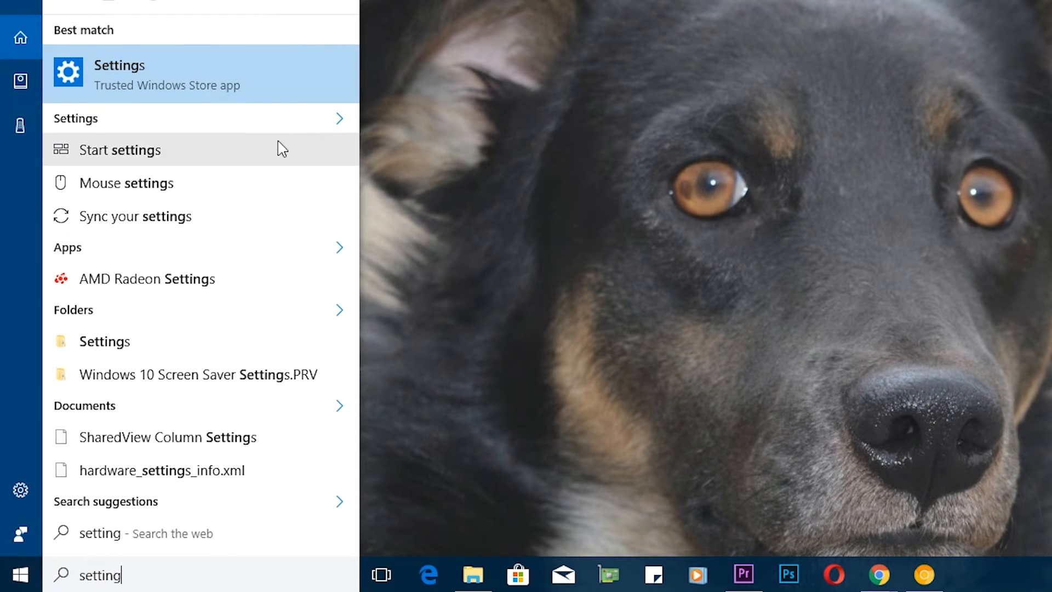
From Settings > Update & security > Recovery, restart the PC via Advanced startup's Restart now
left_click(144, 75)
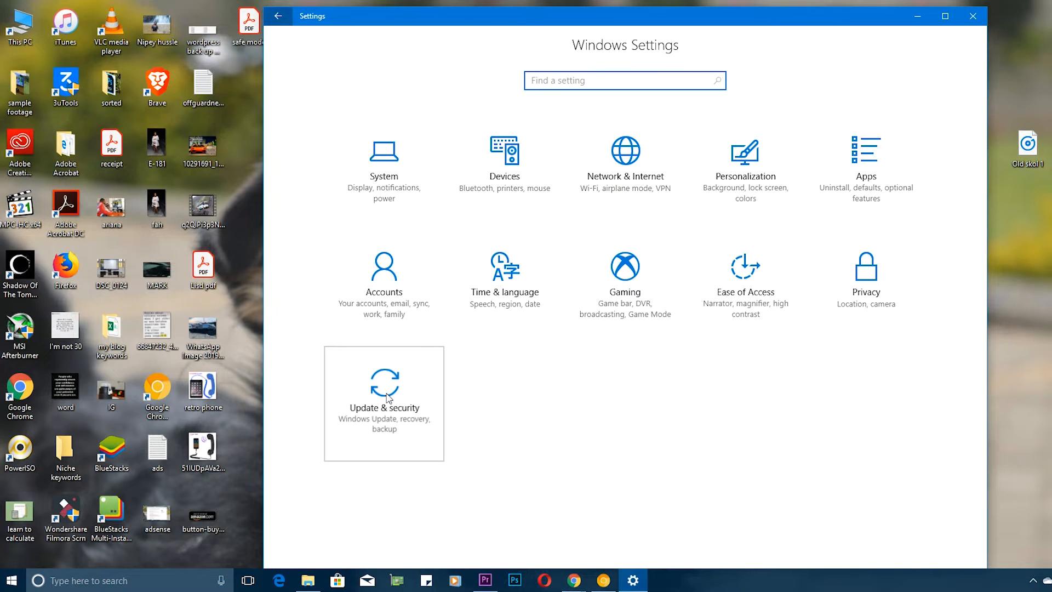
left_click(383, 392)
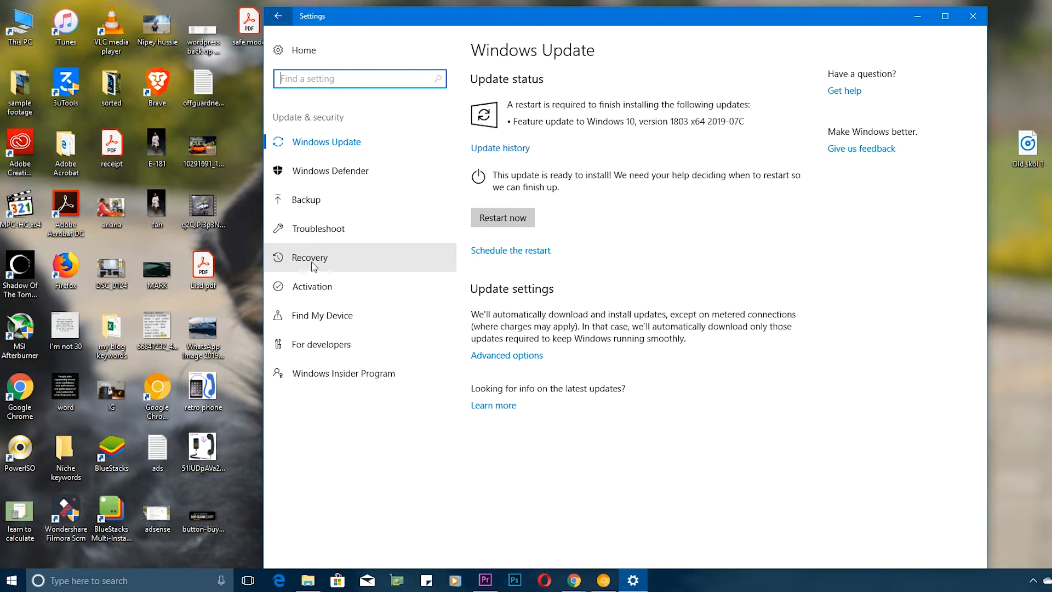
left_click(309, 258)
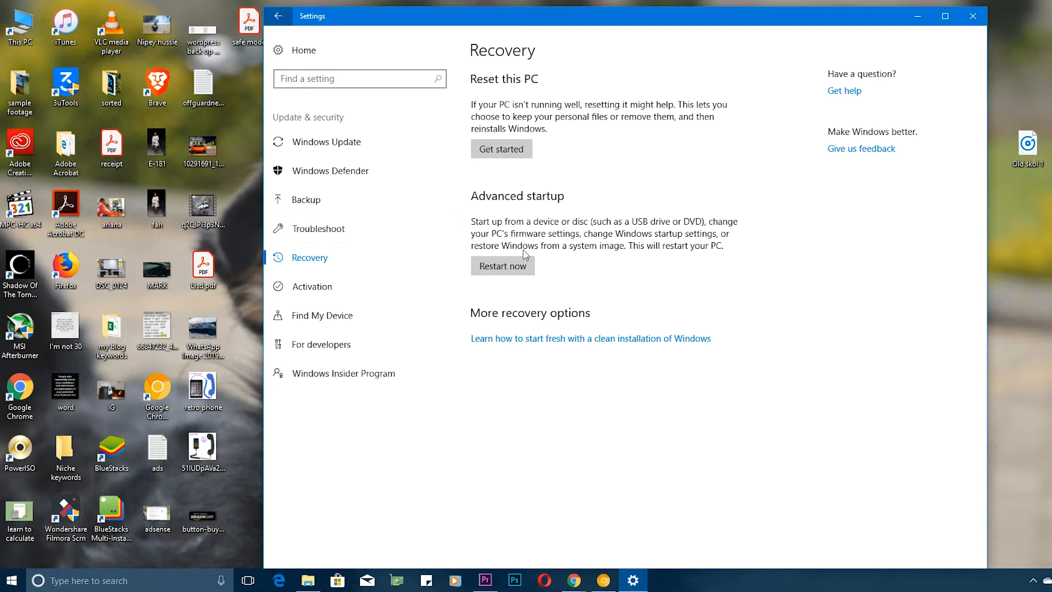
left_click(501, 265)
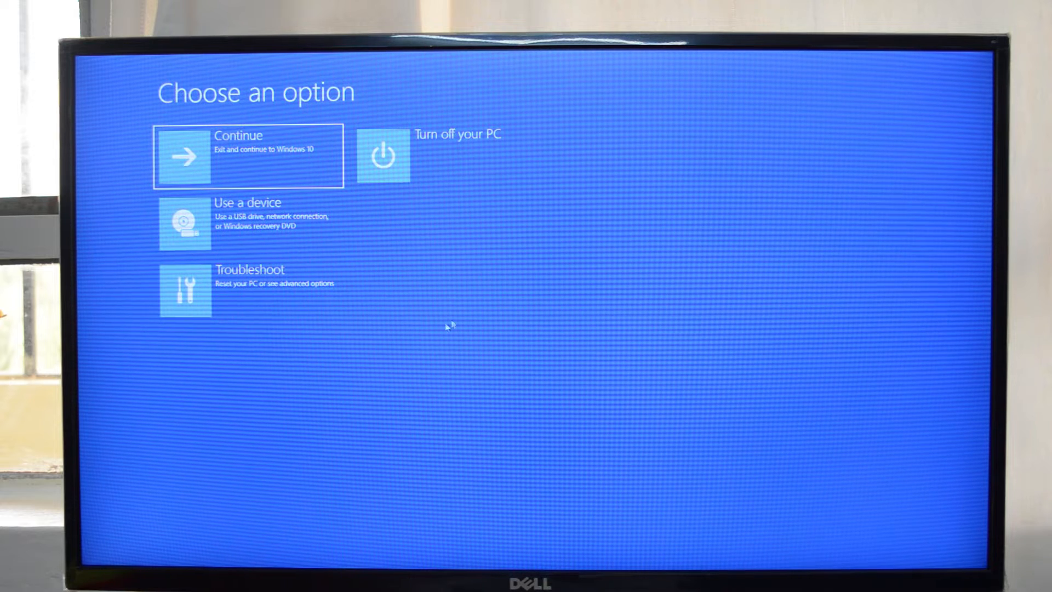
mouse_move(242, 295)
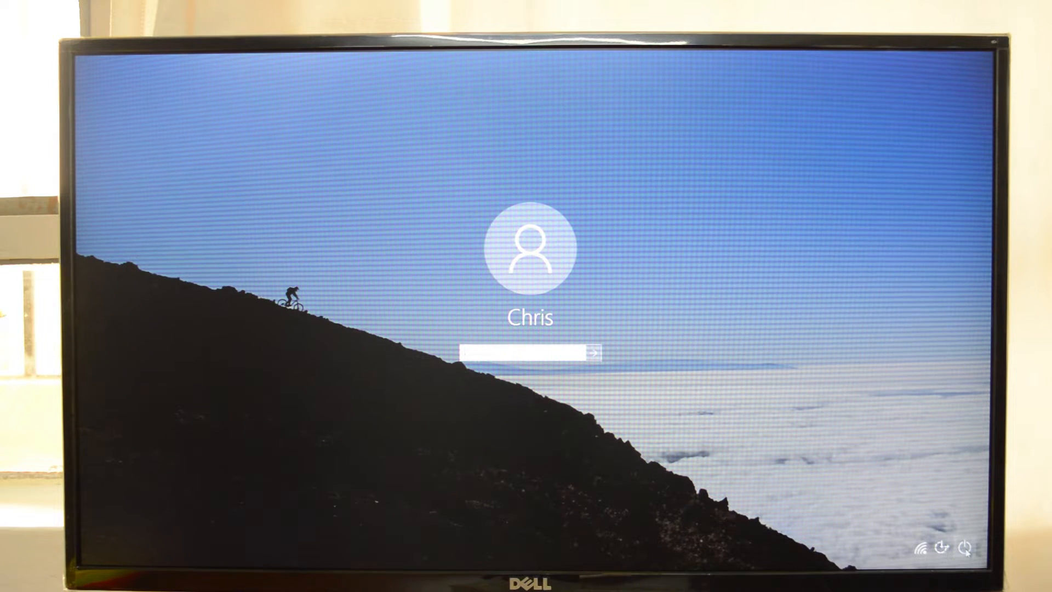
Restart into recovery and reach Startup Settings via Troubleshoot > Advanced options
left_click(966, 547)
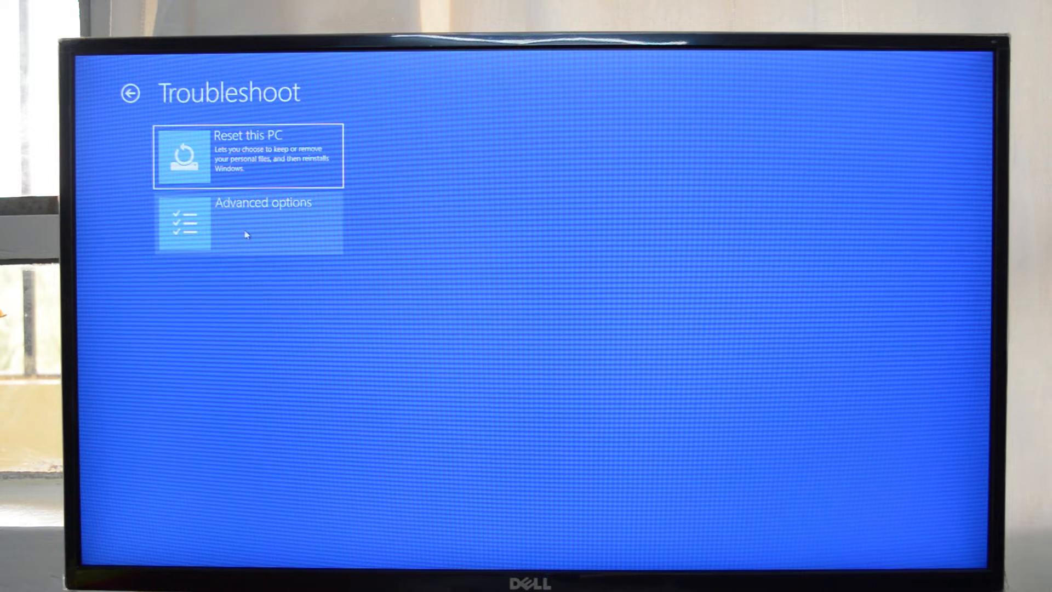
left_click(260, 223)
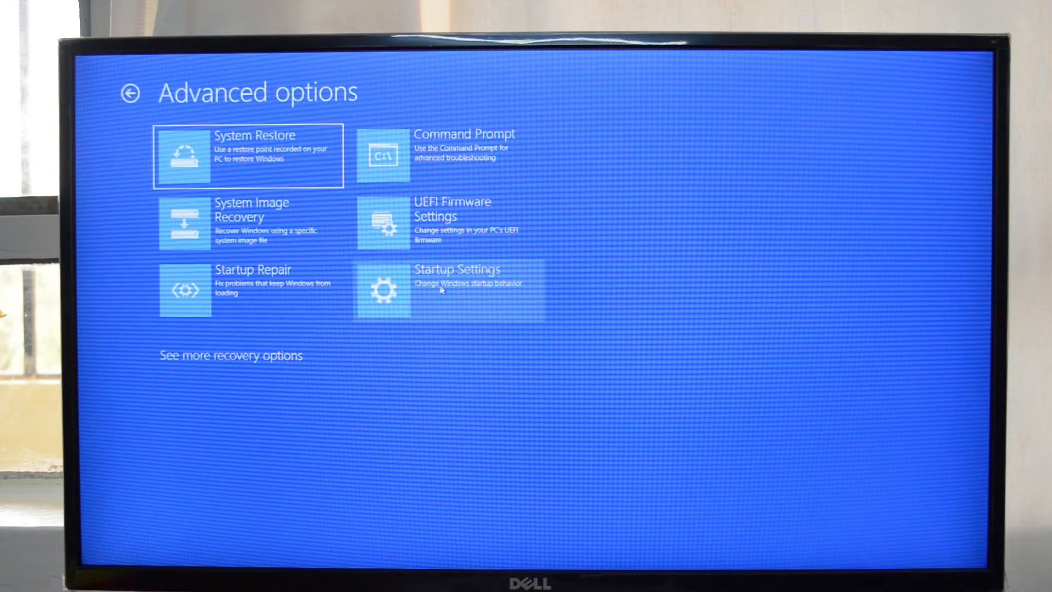
left_click(456, 289)
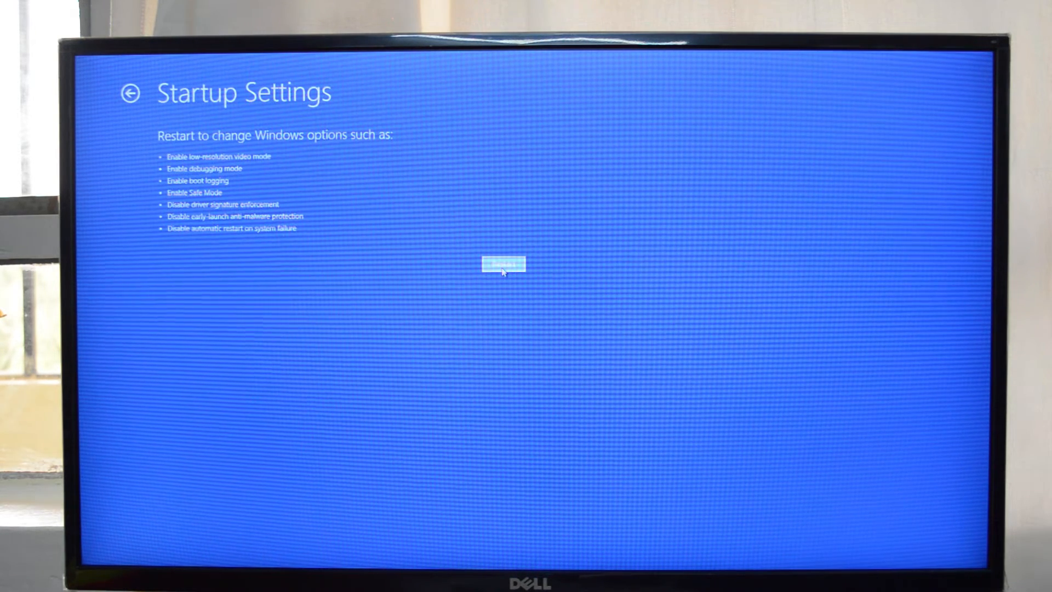